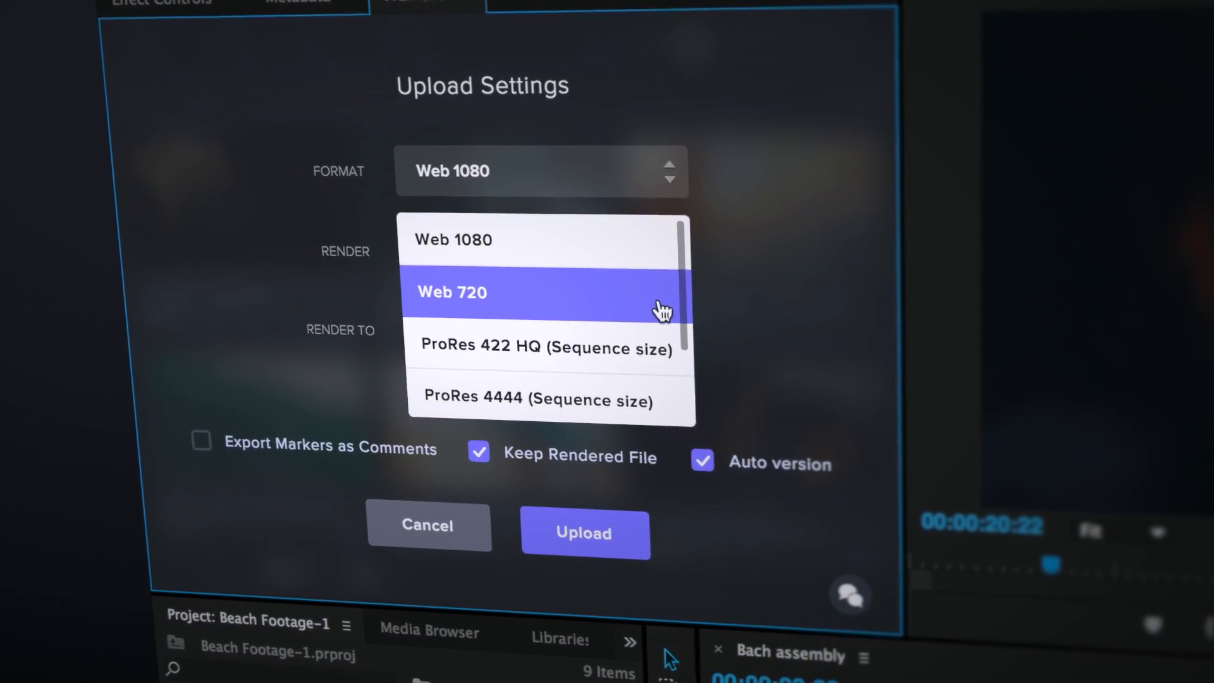
Step: Choose Web 720 as the Frame.io upload format in the Upload Settings dialog
click(584, 533)
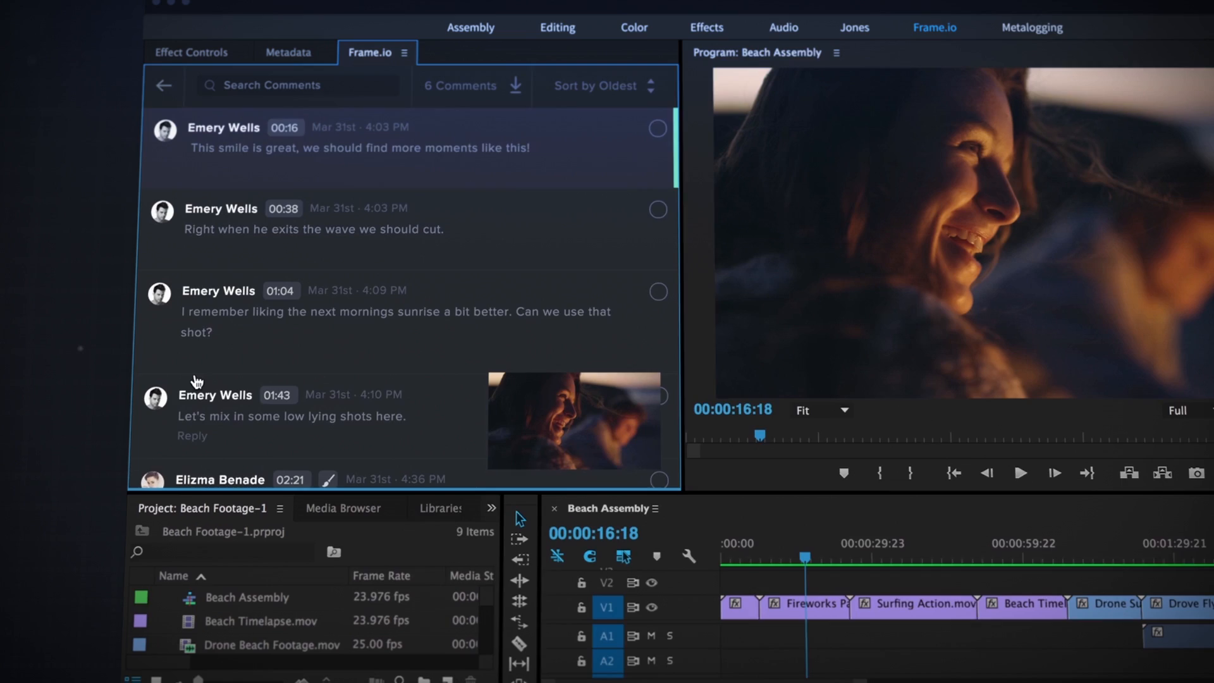
Step: Select the 00:38 reviewer comment so the Beach Assembly playhead lands at 00:38:15
click(284, 211)
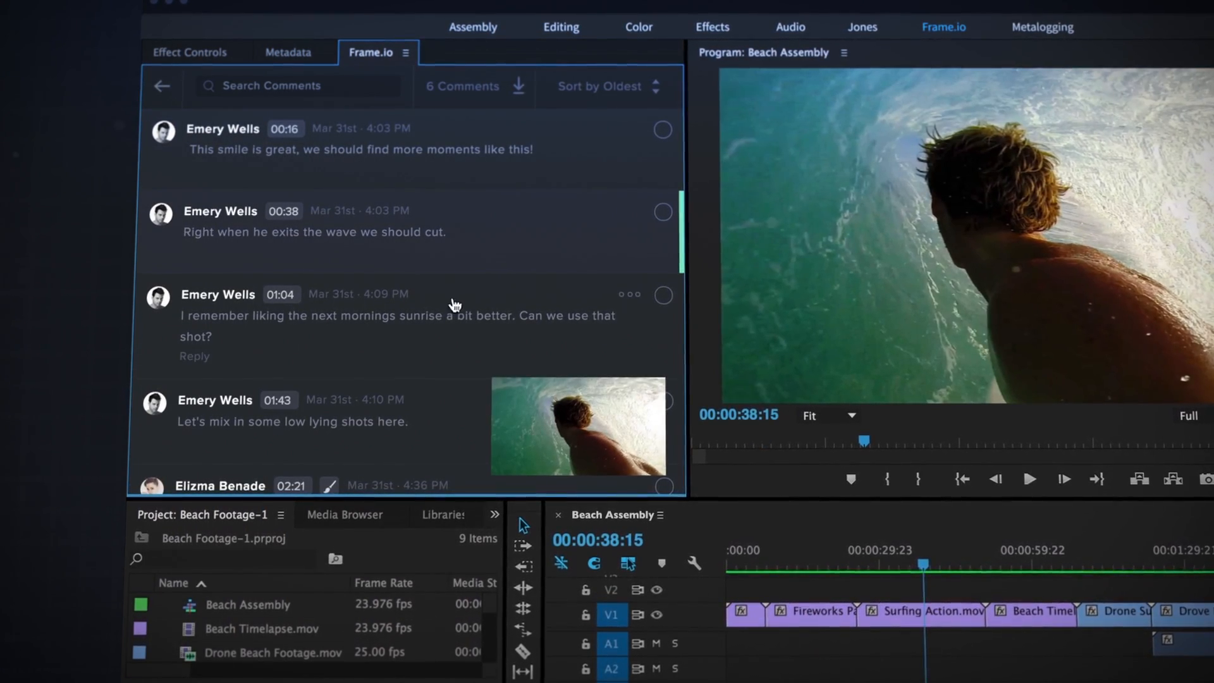